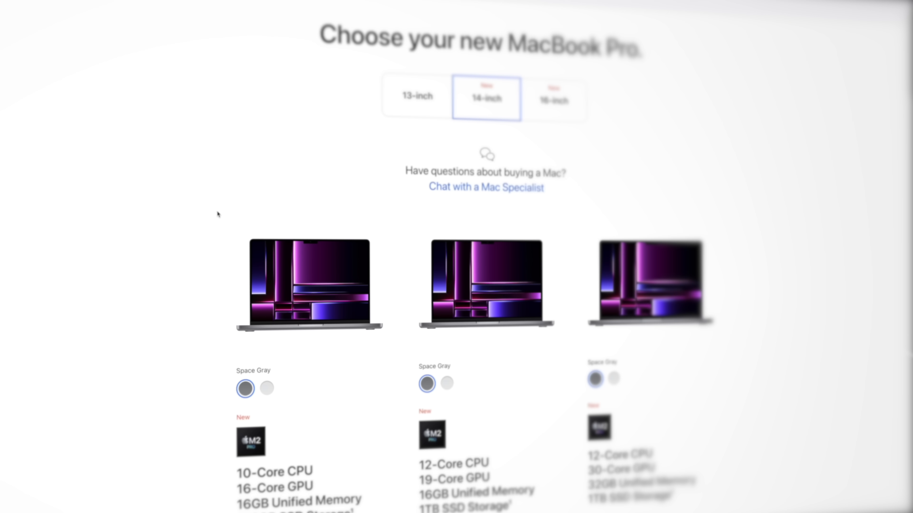
pyautogui.scroll(-3)
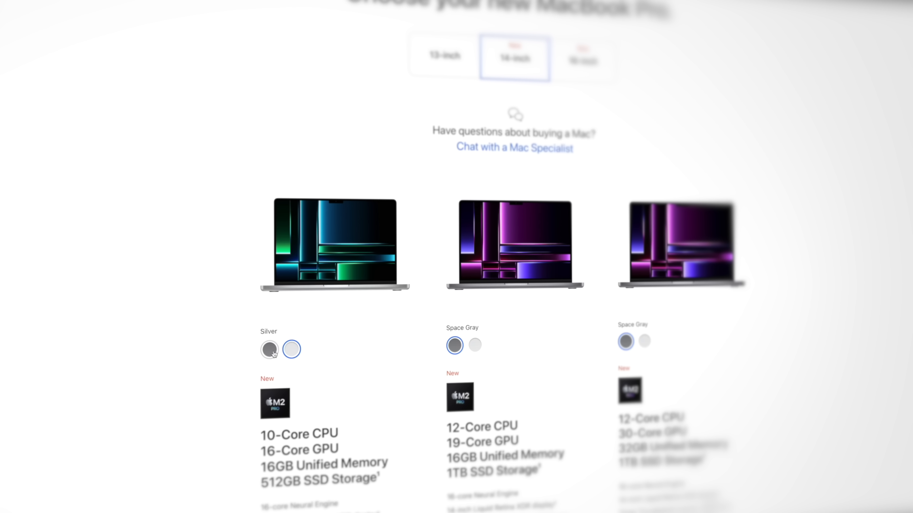
pyautogui.moveTo(271, 354)
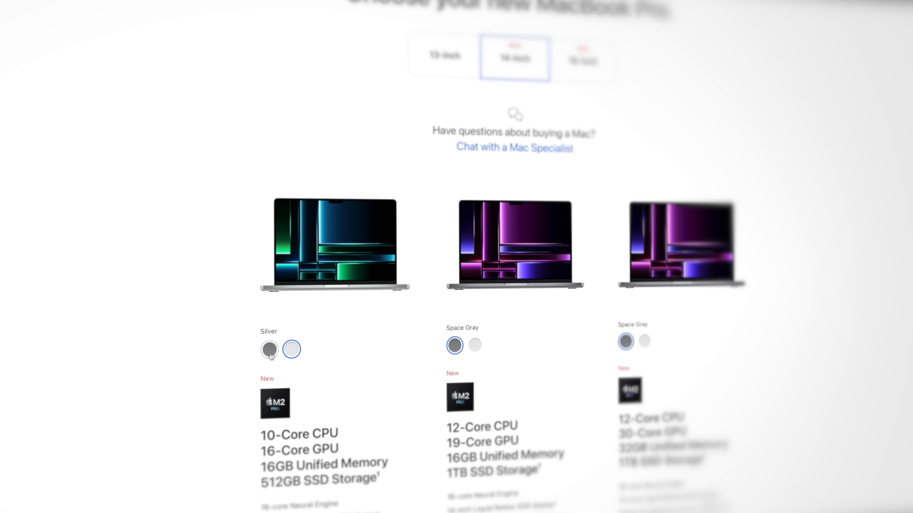